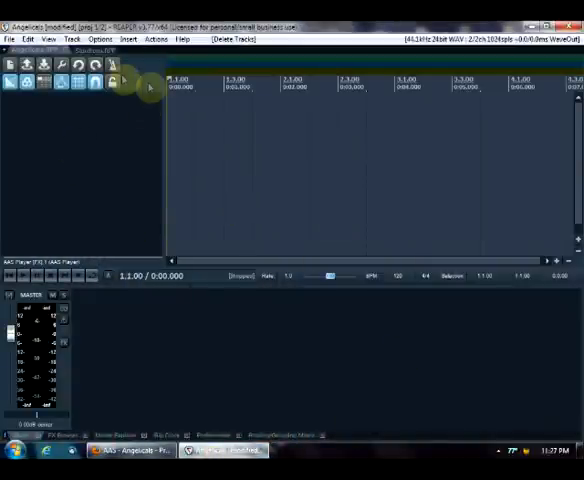
Insert a virtual instrument on a new track via the Track menu, choosing AAS Player.
click(68, 40)
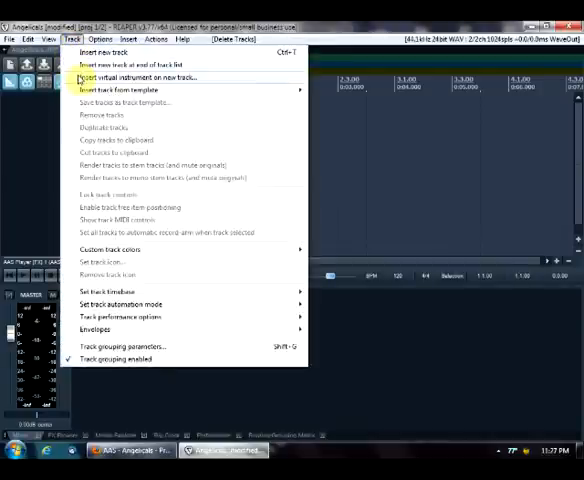
click(136, 78)
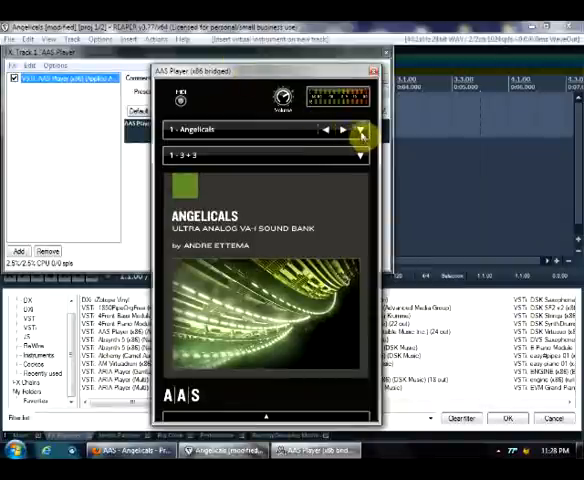
Show the Angelicals preset list from the AAS Player program selector.
click(360, 128)
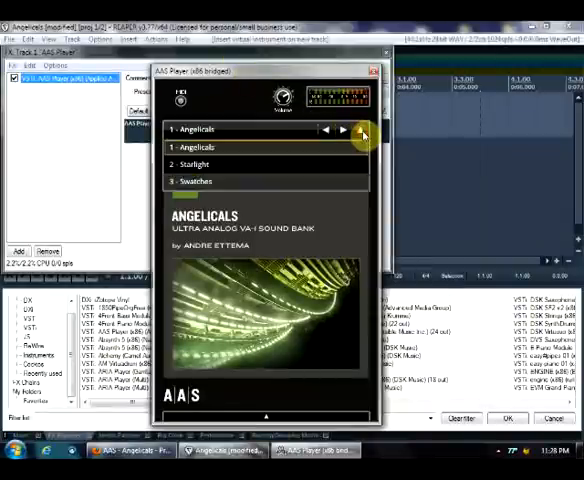
click(358, 130)
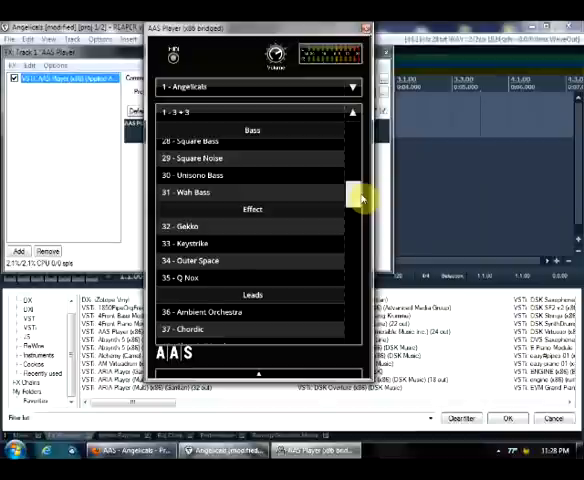
scroll(down, 3)
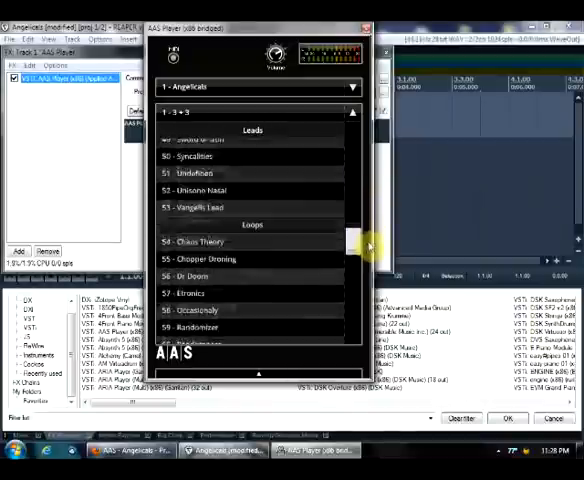
scroll(down, 3)
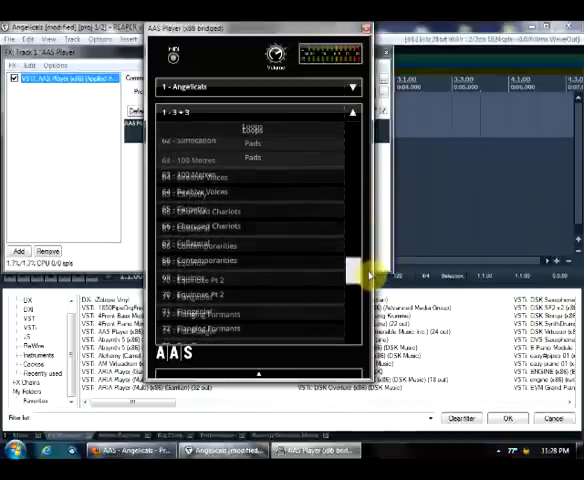
scroll(down, 3)
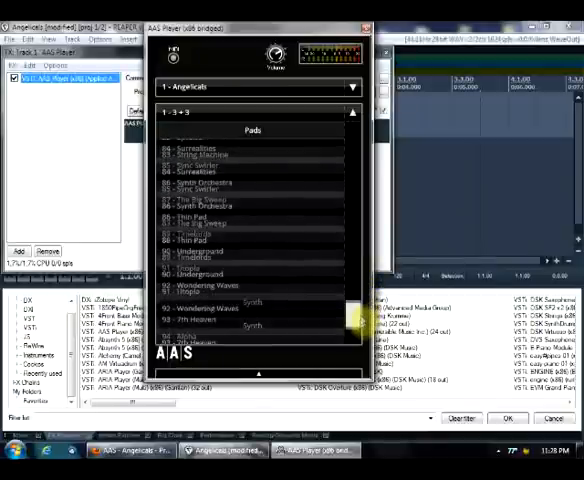
scroll(down, 3)
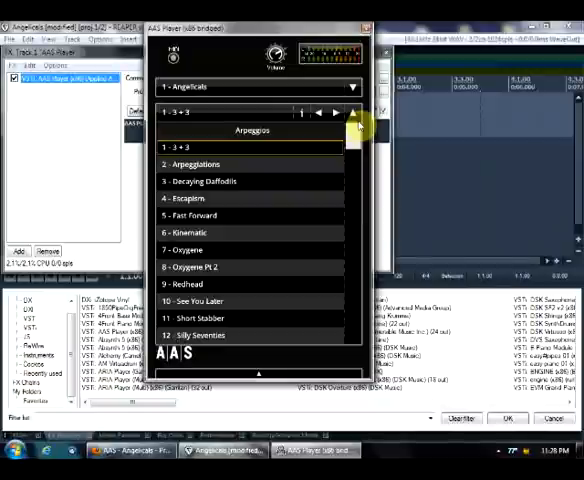
mouse_move(296, 200)
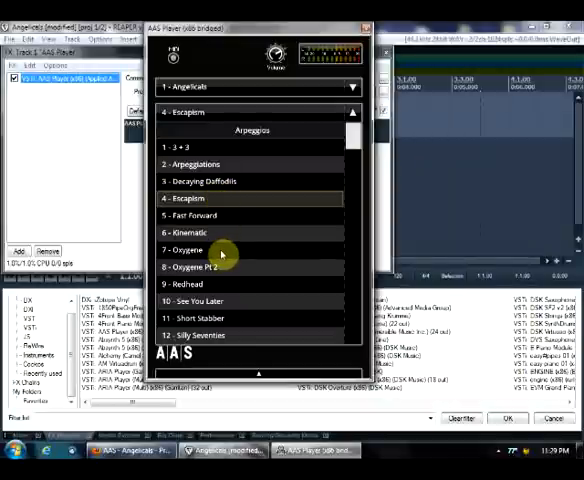
Load the Oxygene arpeggiator preset from the Angelicals bank.
click(190, 250)
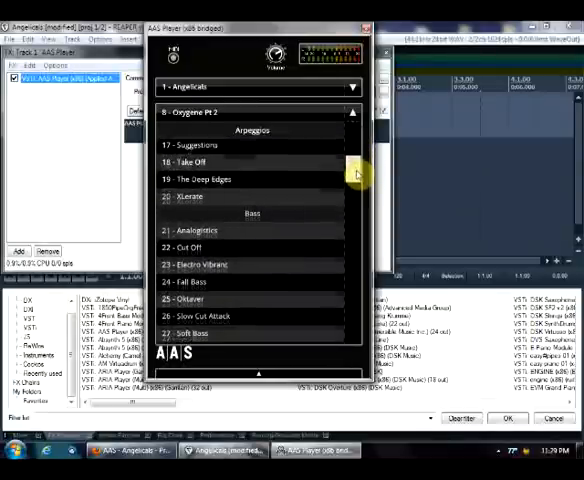
Scroll the preset list down to the Bass section for Slow Cut Attack.
scroll(down, 3)
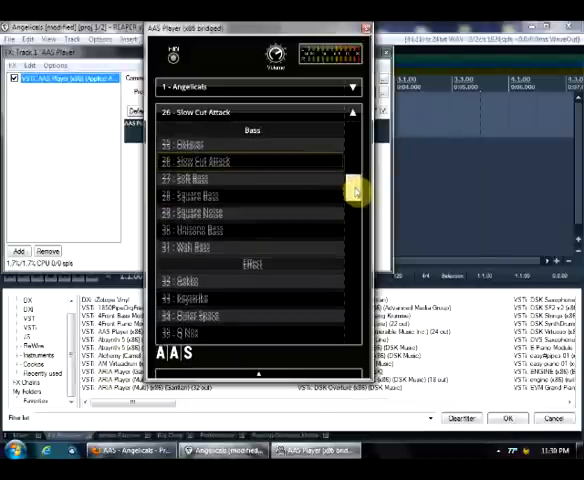
scroll(down, 3)
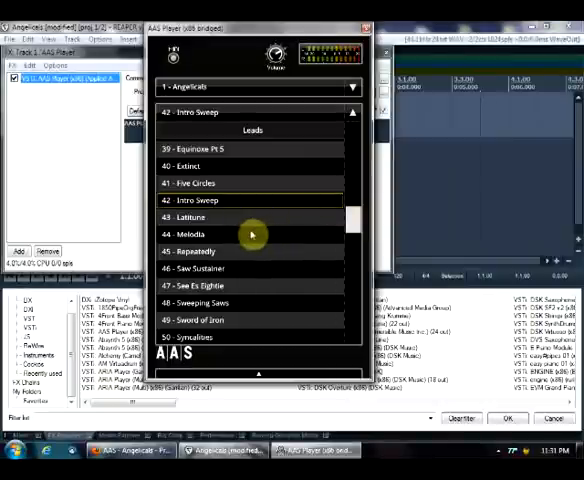
mouse_move(240, 240)
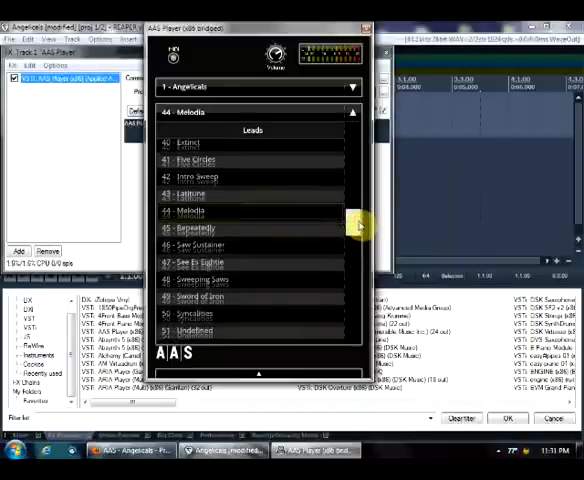
Load two Angelicals loop presets in turn, ending on 5&4 Bars.
scroll(down, 3)
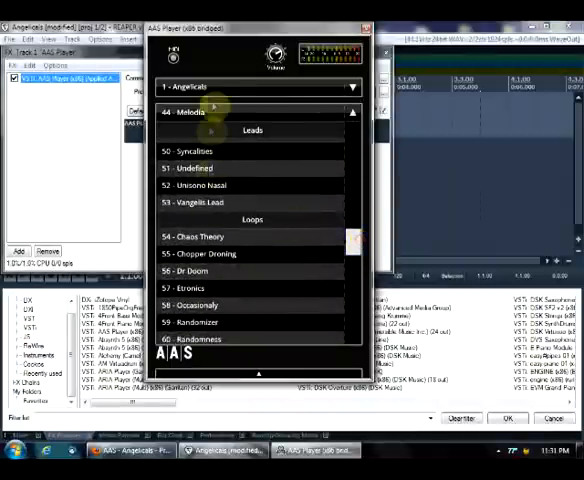
click(244, 200)
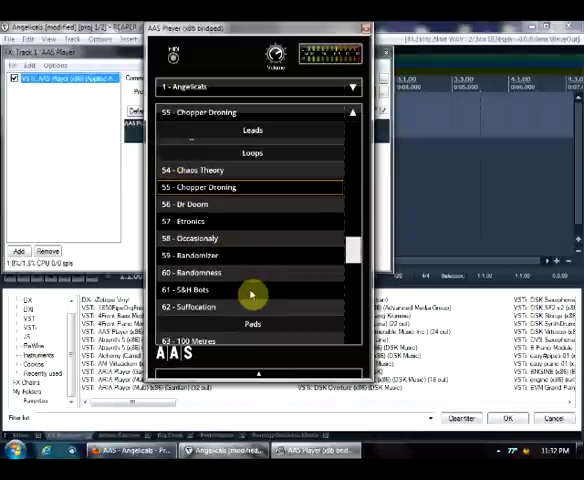
click(194, 290)
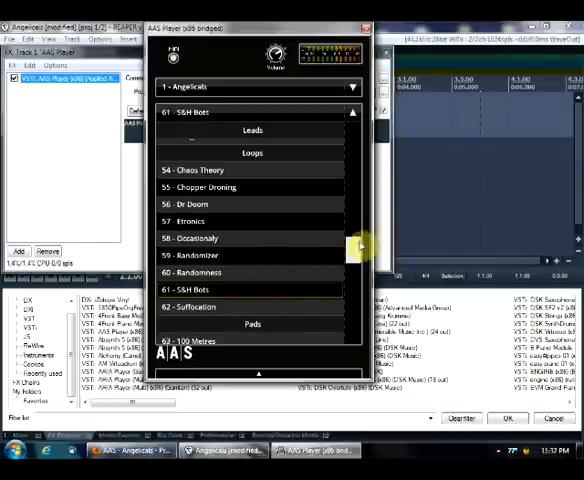
Scroll into the Pads section to audition Equinoxe Pt 2 and Jamnique.
scroll(down, 3)
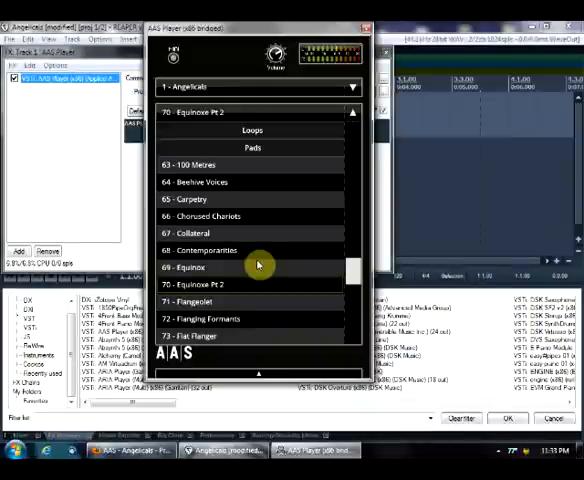
mouse_move(338, 216)
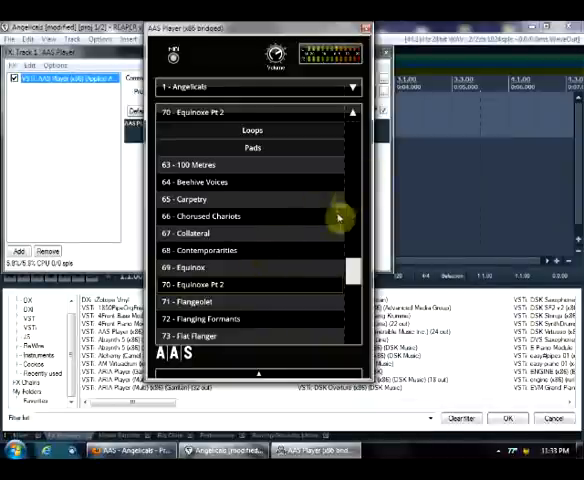
scroll(down, 3)
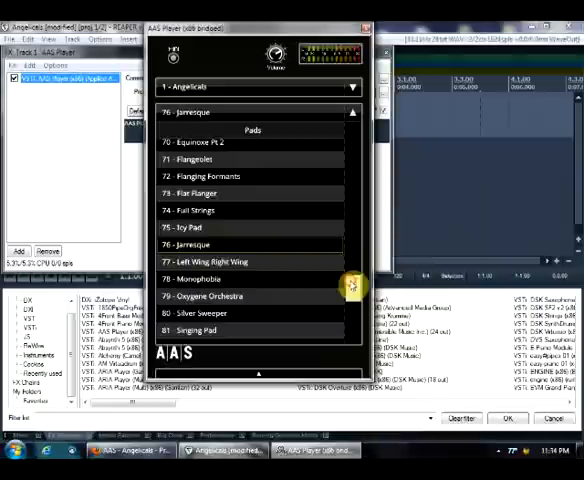
Scroll to the Synth group and load a synth preset, reaching 7th Heaven.
scroll(down, 3)
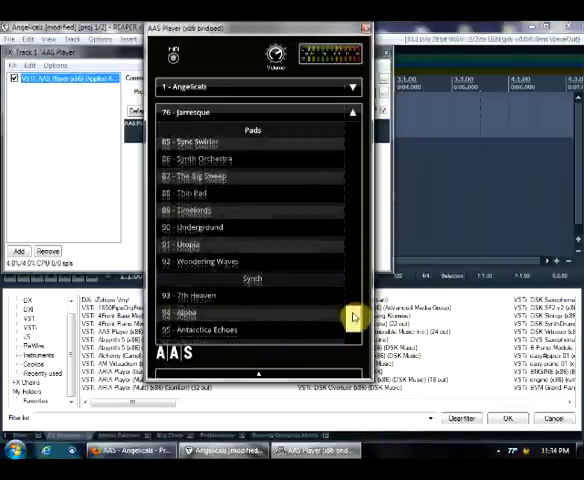
scroll(down, 3)
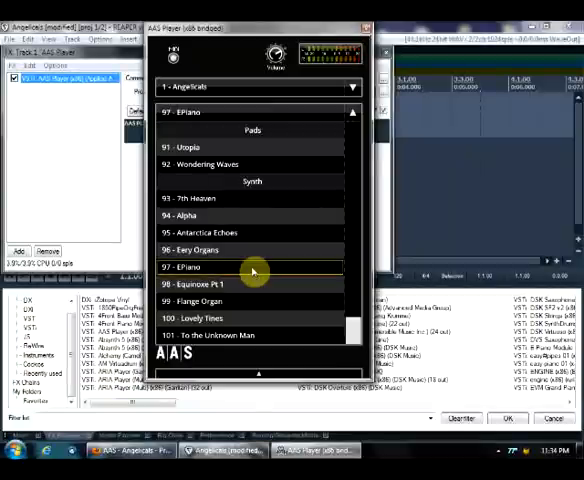
click(212, 198)
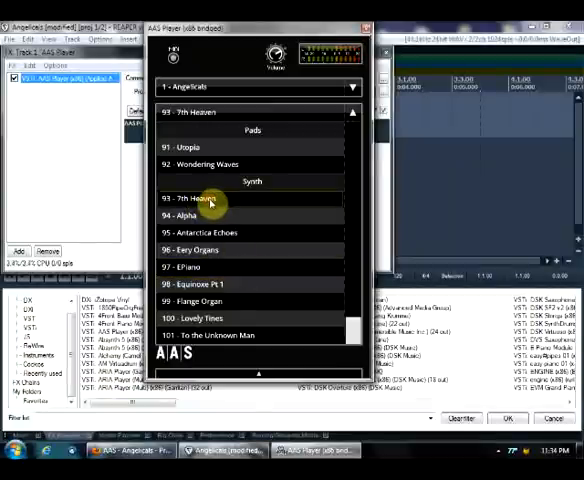